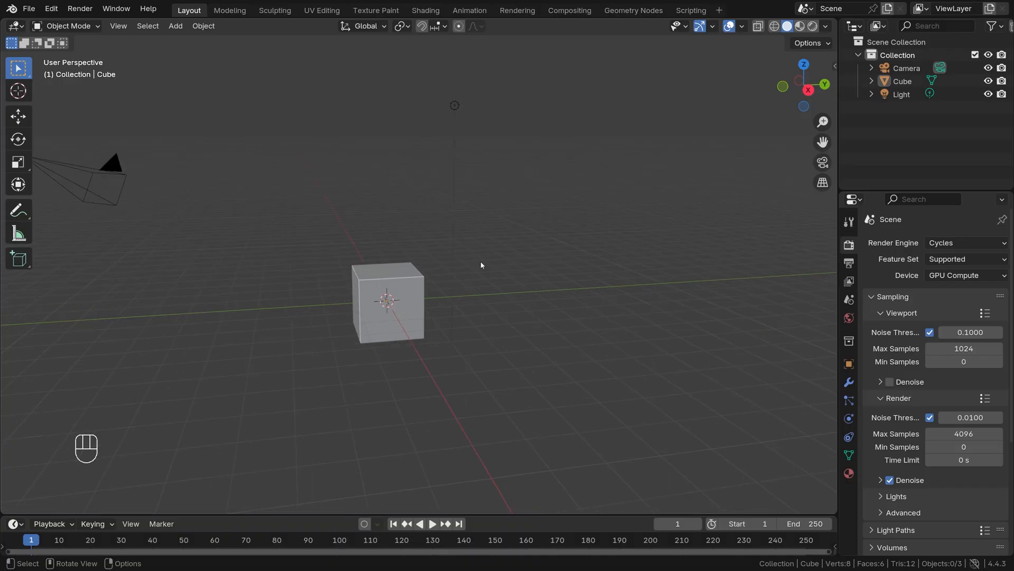
mouse_move(831, 129)
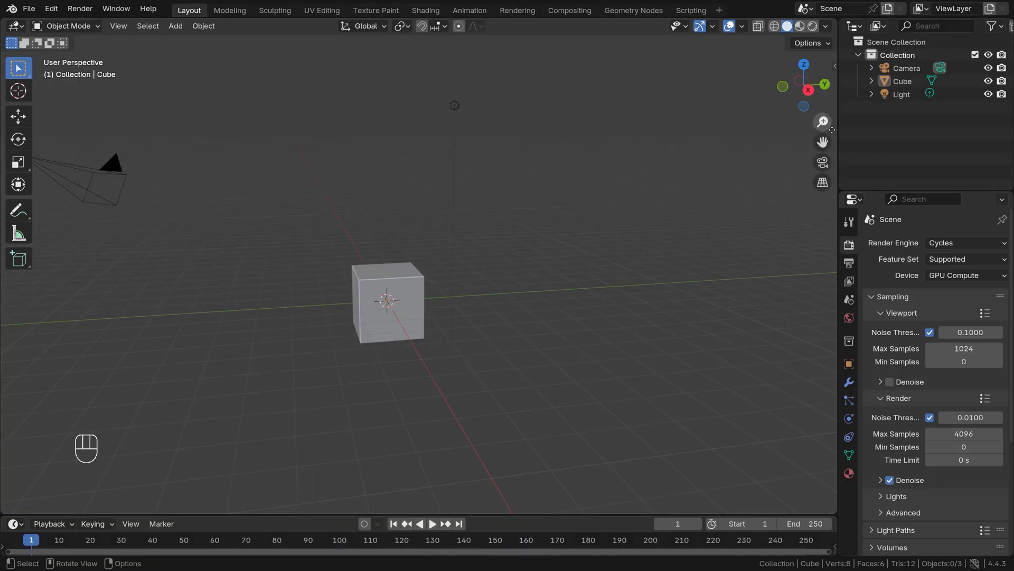
mouse_move(822, 121)
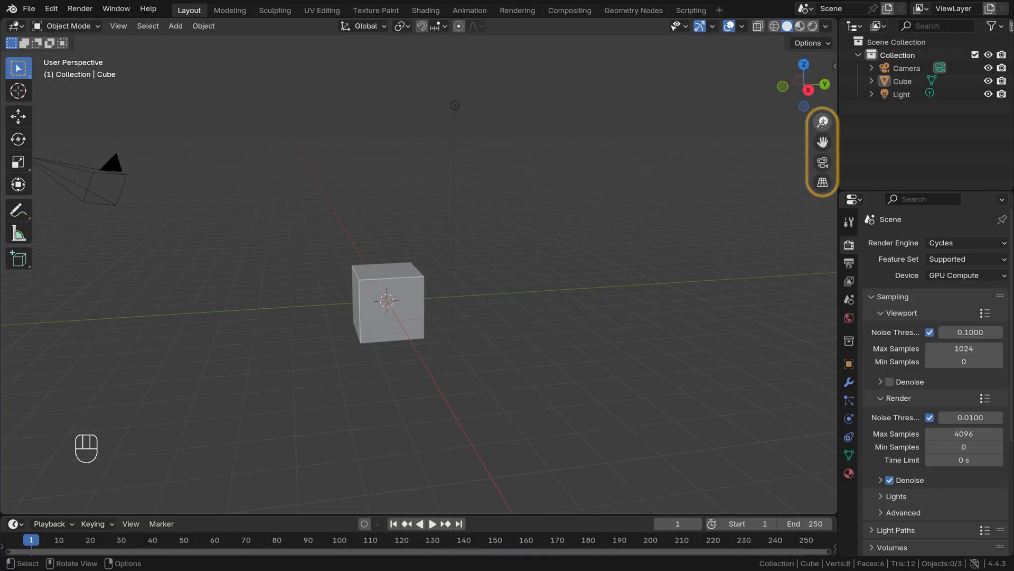
mouse_move(822, 121)
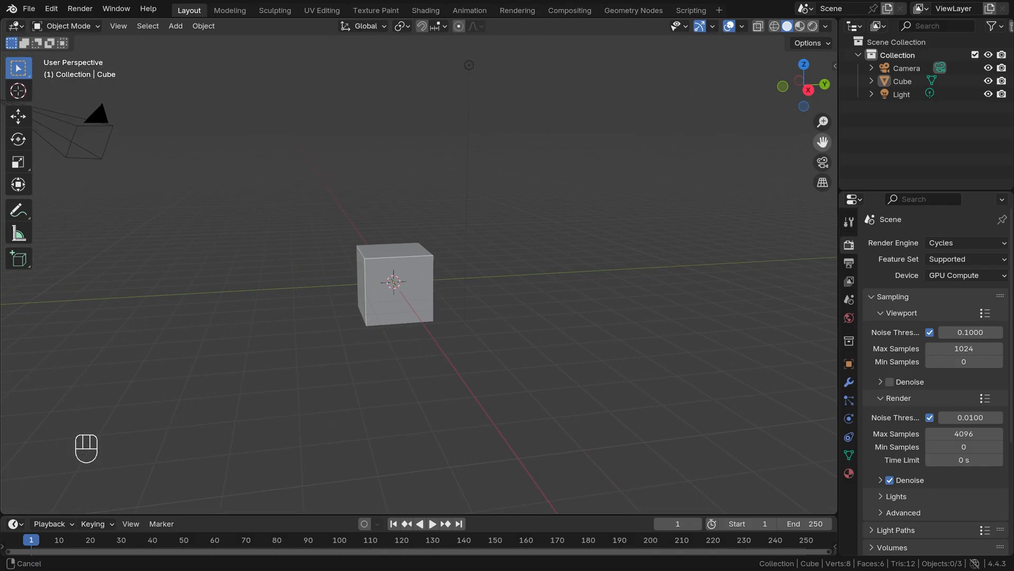
mouse_move(822, 142)
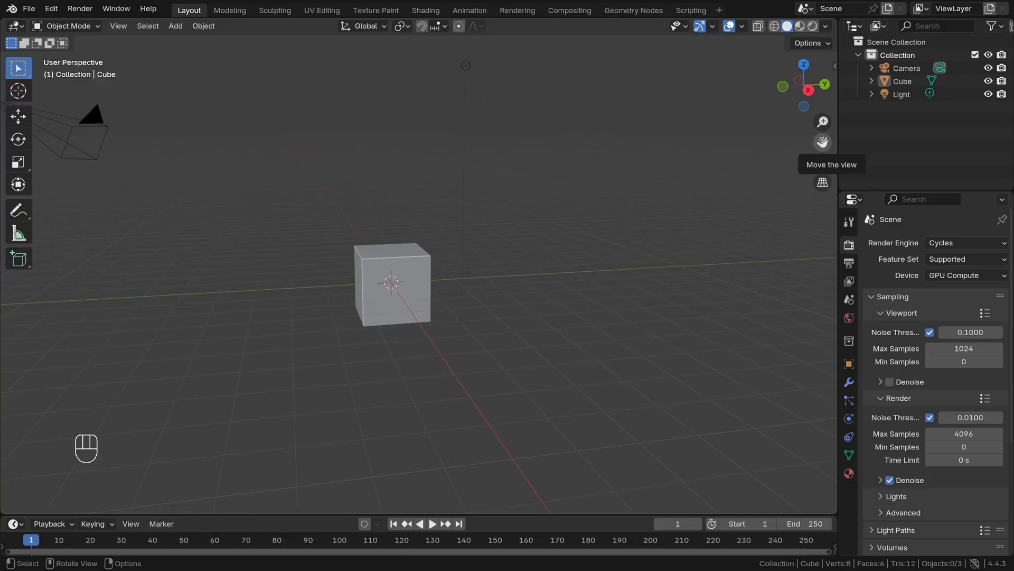
mouse_move(826, 164)
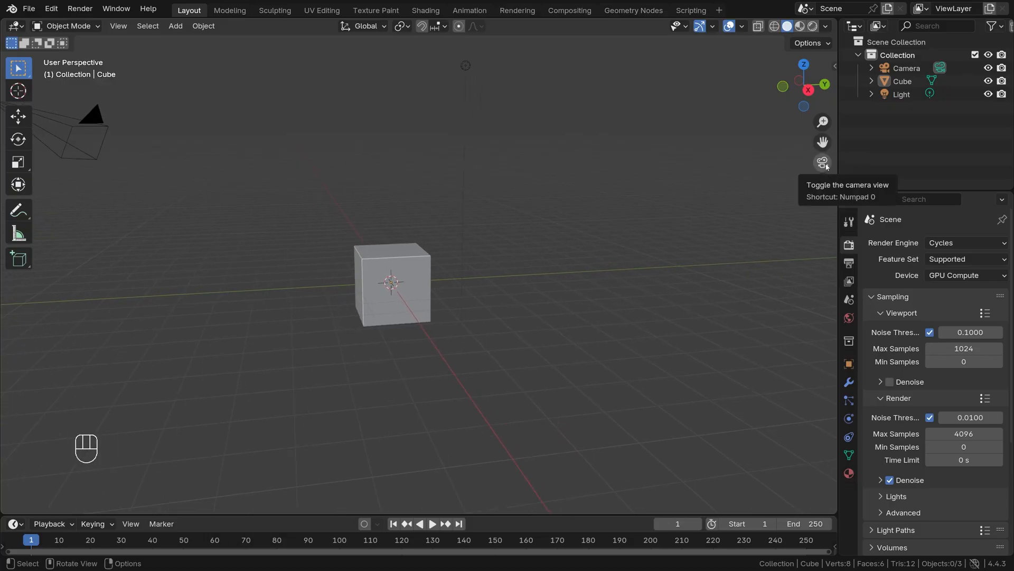
left_click(822, 162)
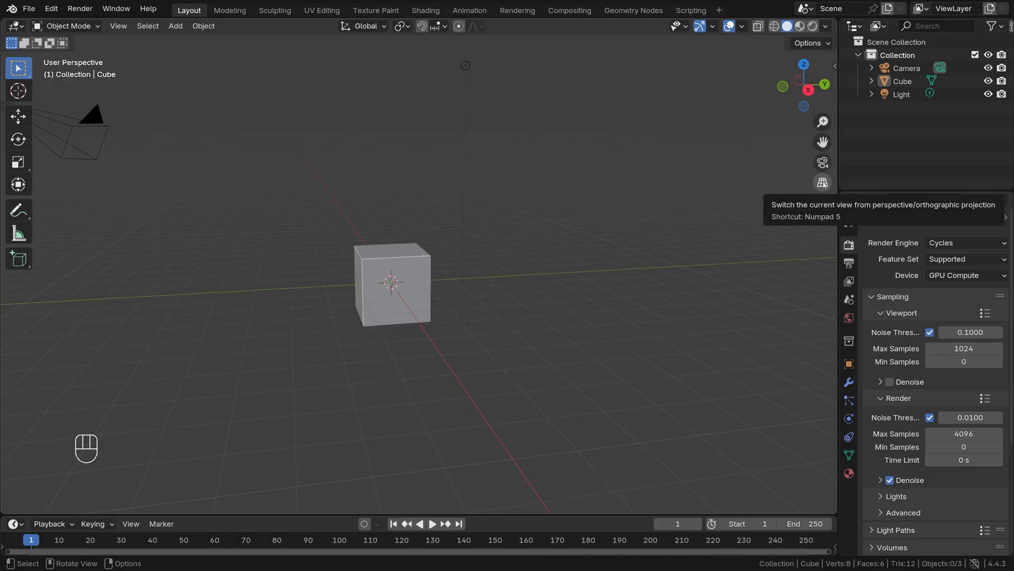
- Toggle the viewport to orthographic projection and back to perspective using the header button
left_click(822, 182)
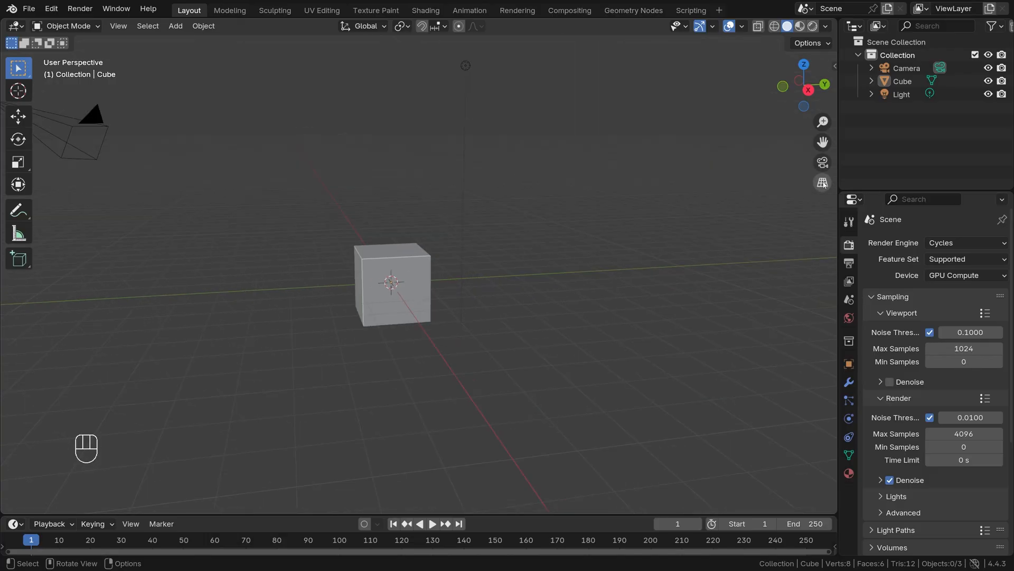
mouse_move(822, 182)
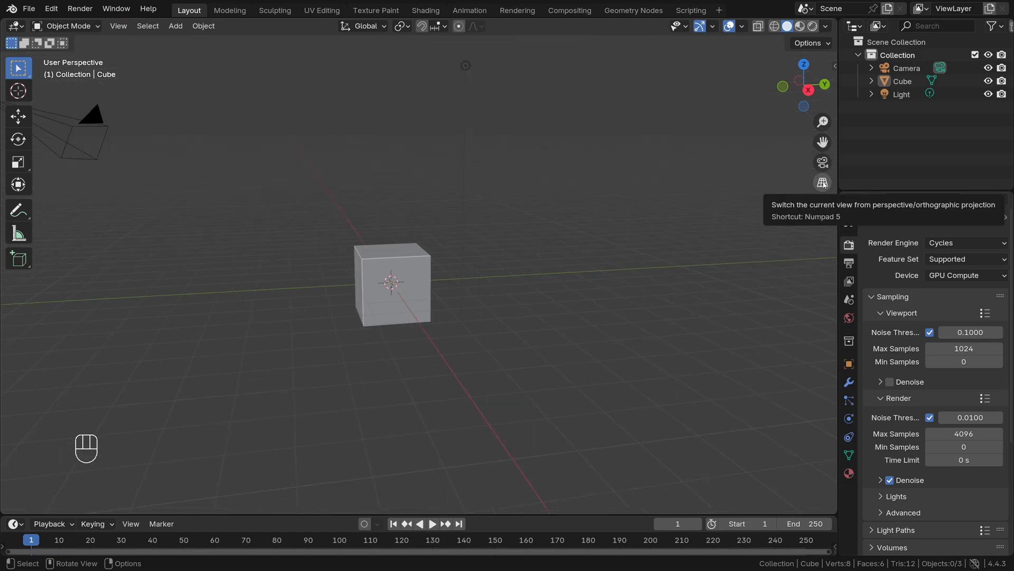
left_click(822, 183)
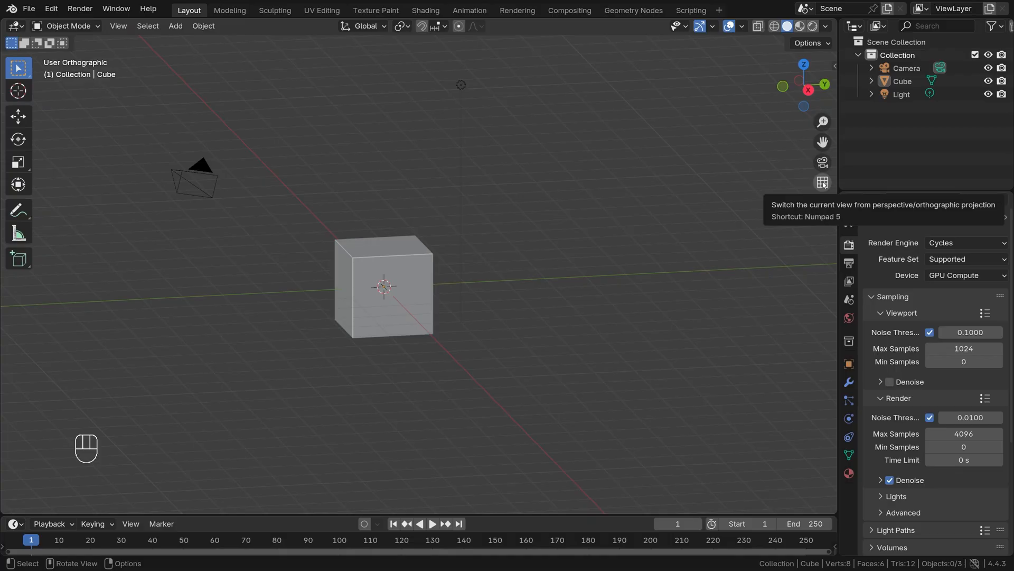
left_click(822, 182)
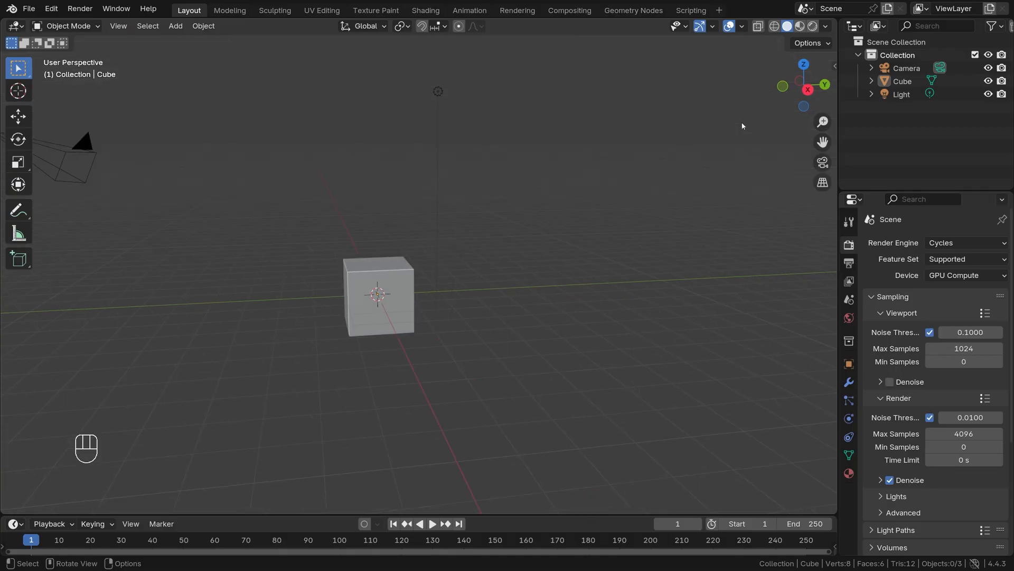
mouse_move(803, 91)
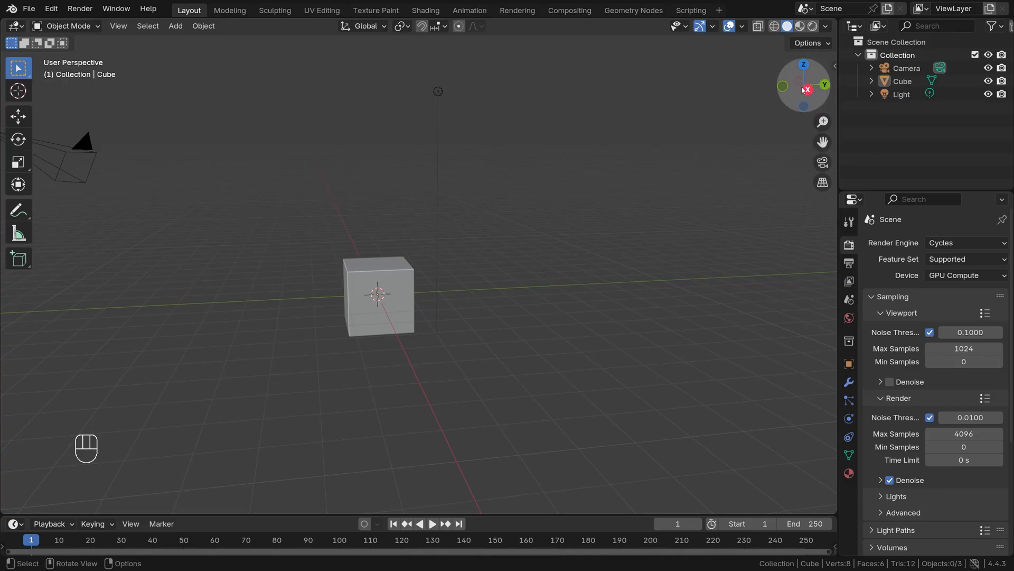
mouse_move(818, 72)
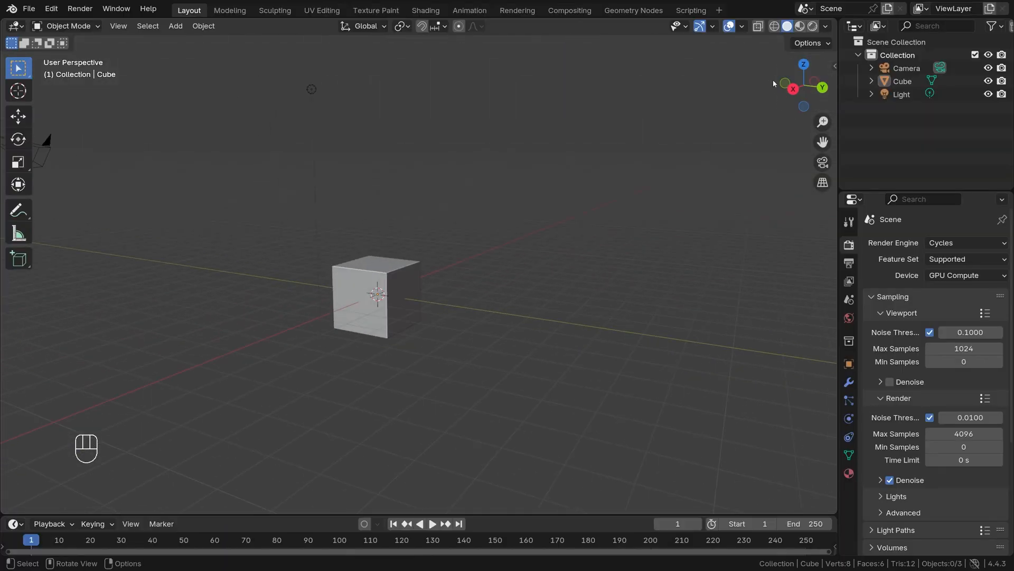
mouse_move(801, 90)
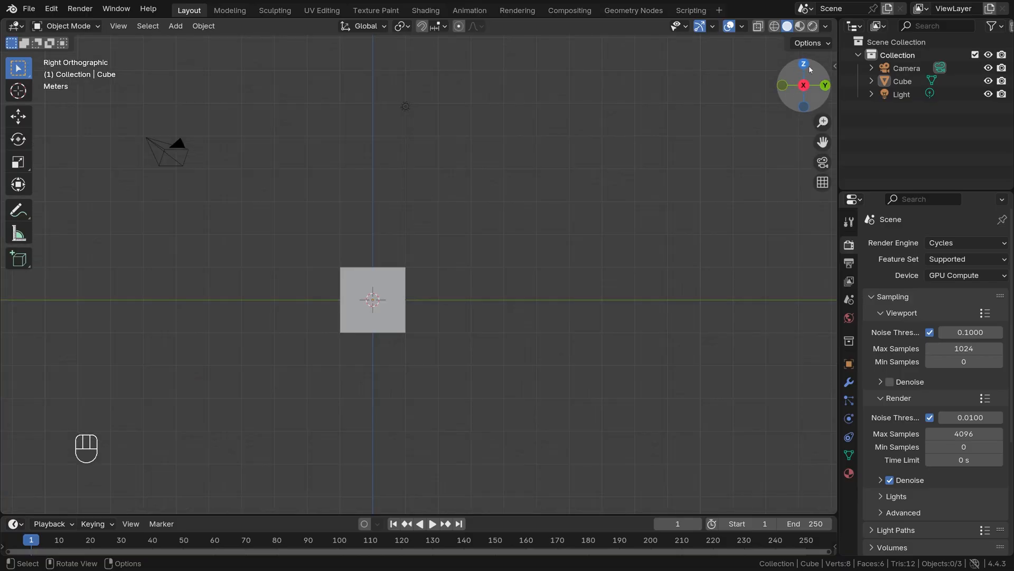
mouse_move(805, 76)
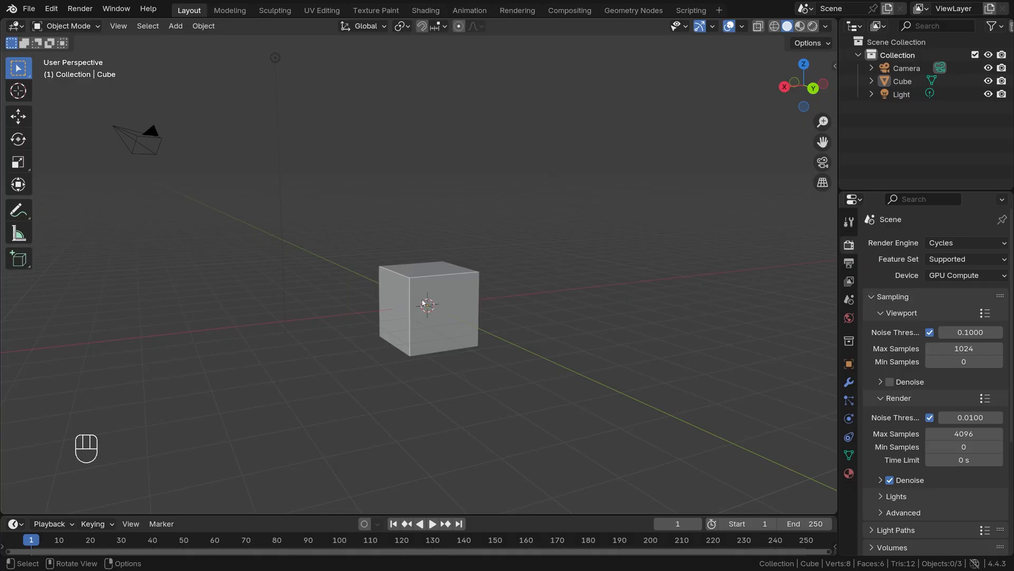
mouse_move(445, 299)
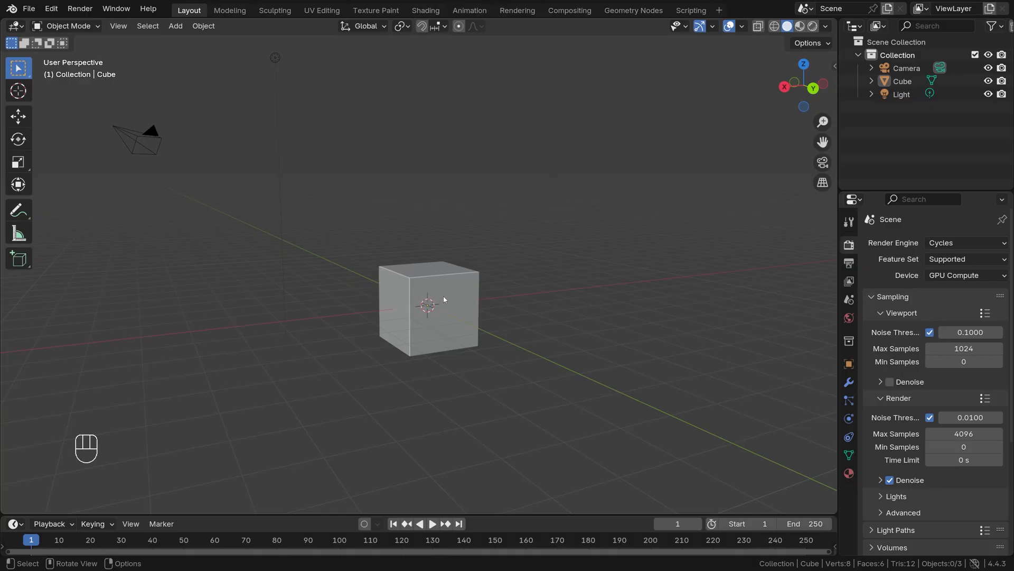
mouse_move(454, 267)
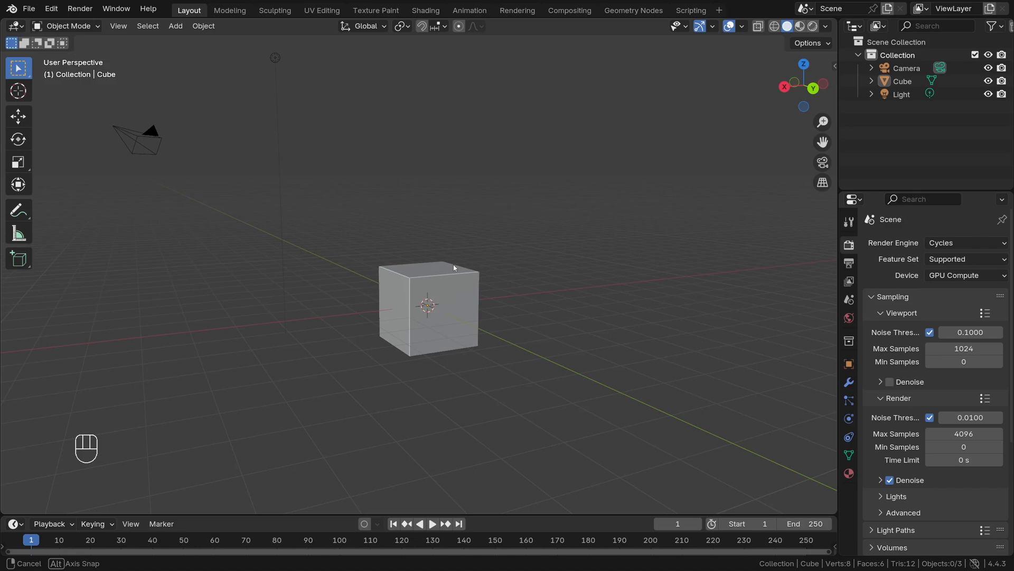
- Orbit around the cube with middle-mouse drags to see it from another side
left_click_drag(453, 268, 433, 227)
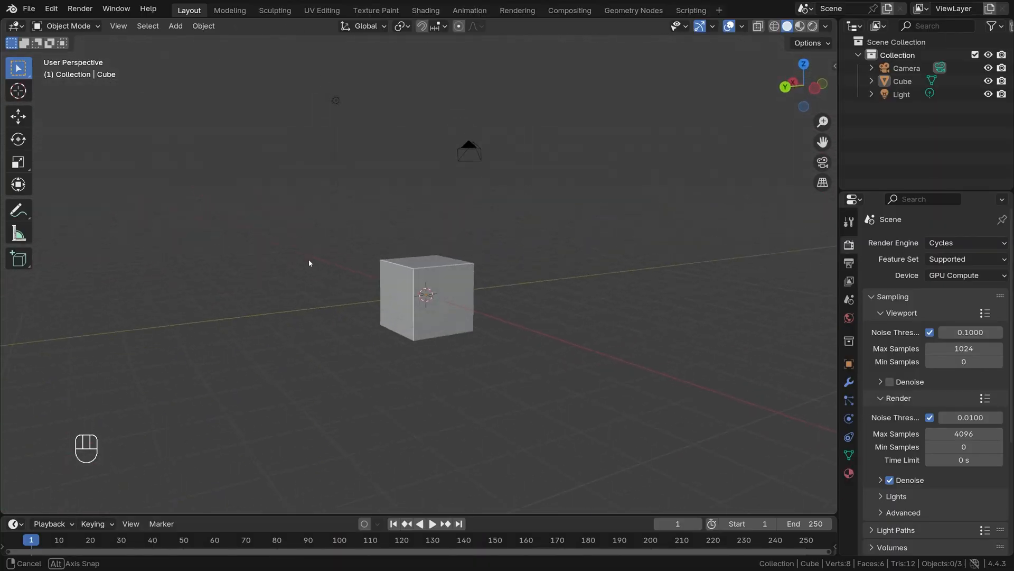
left_click_drag(310, 263, 493, 296)
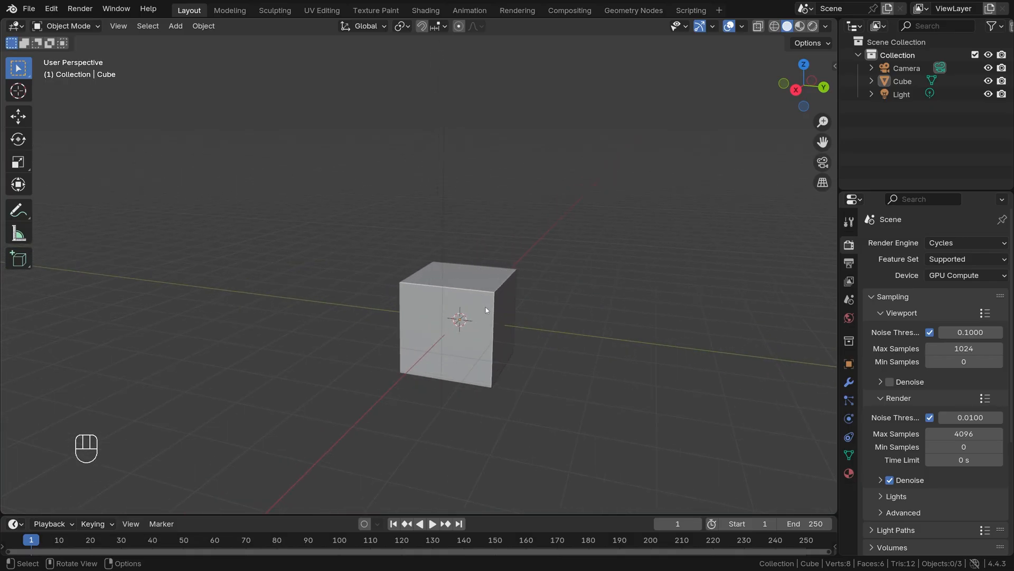
mouse_move(484, 299)
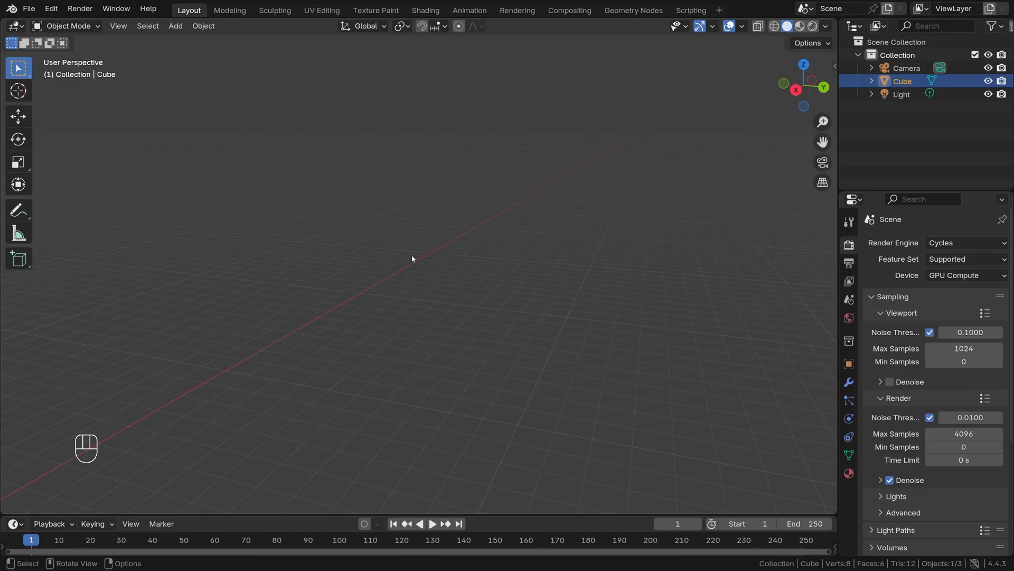
- Select Cube in the Outliner and frame it centered in the viewport
left_click(118, 26)
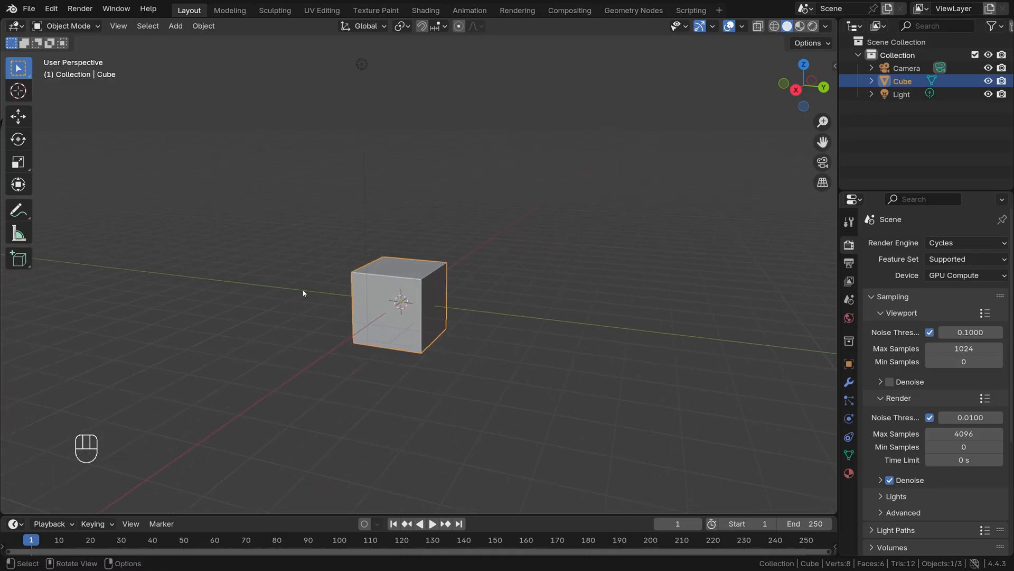
mouse_move(490, 282)
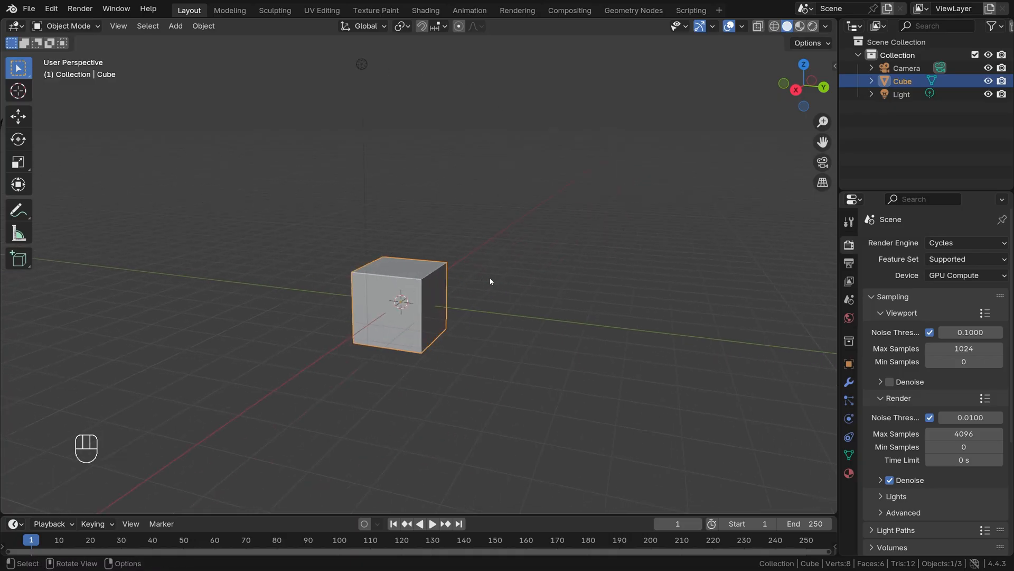
left_click_drag(490, 281, 531, 292)
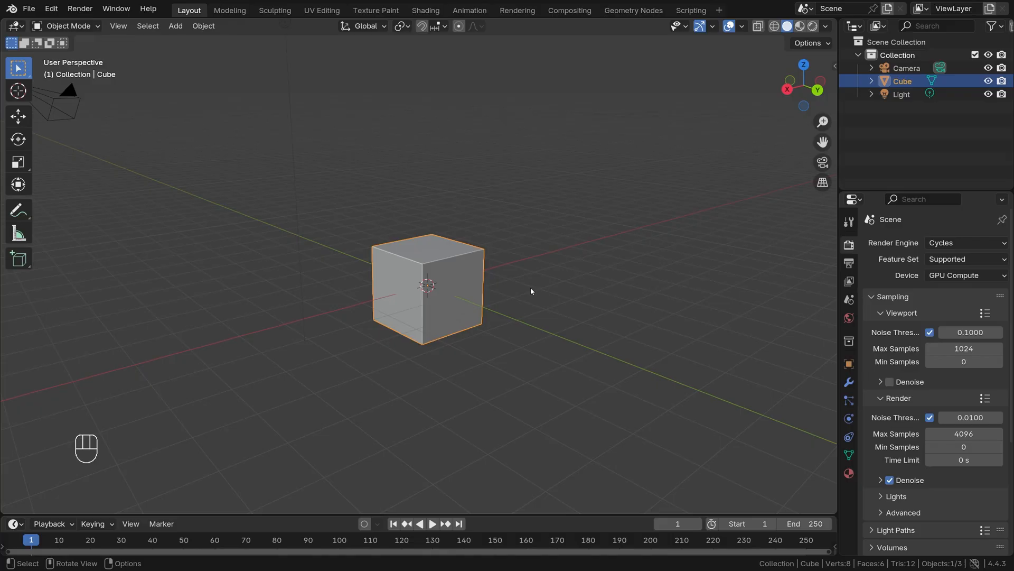
- Snap to front orthographic view, then to top view showing the cube as a flat square
key("KP_1")
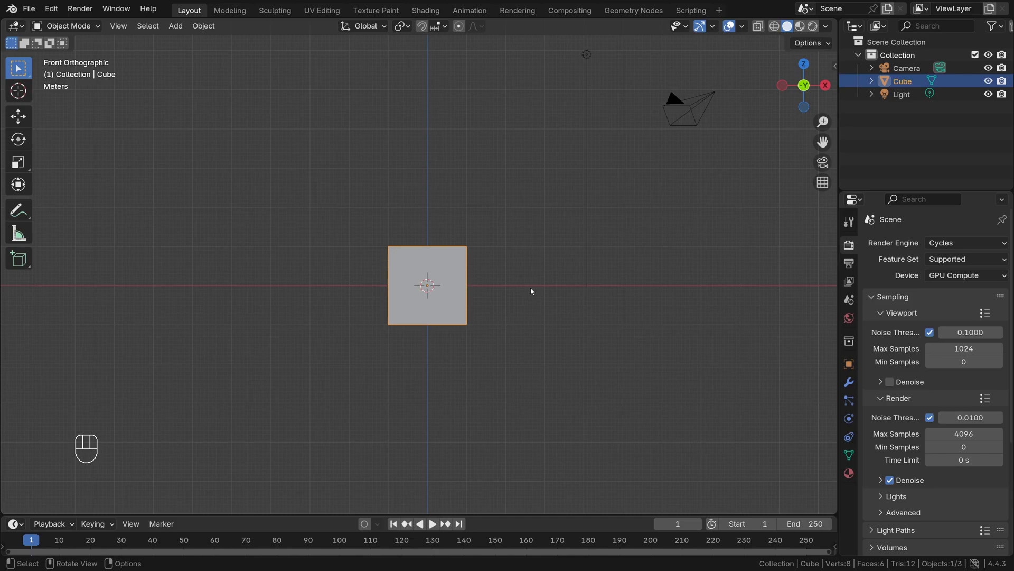
key("KP_3")
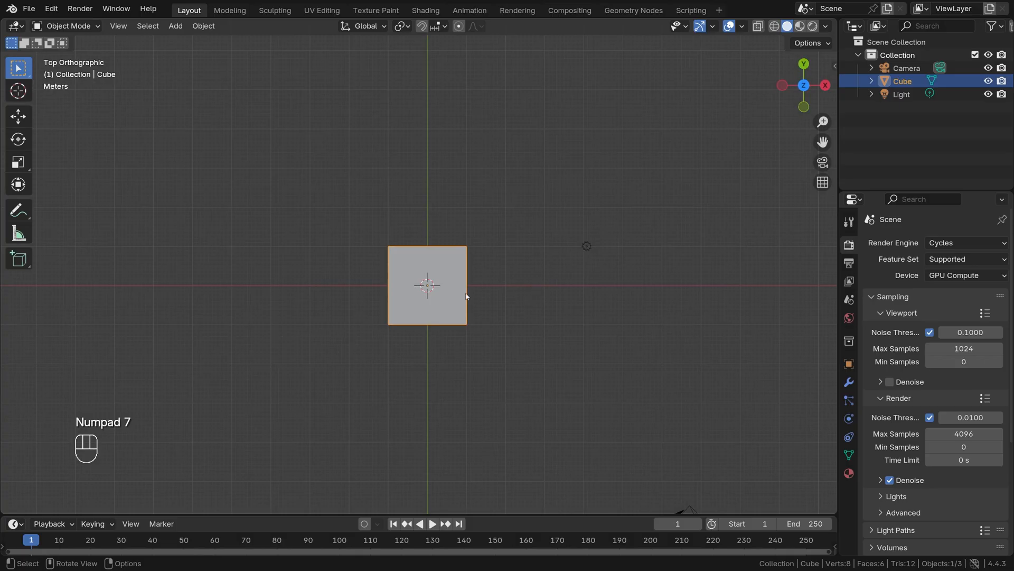
mouse_move(489, 311)
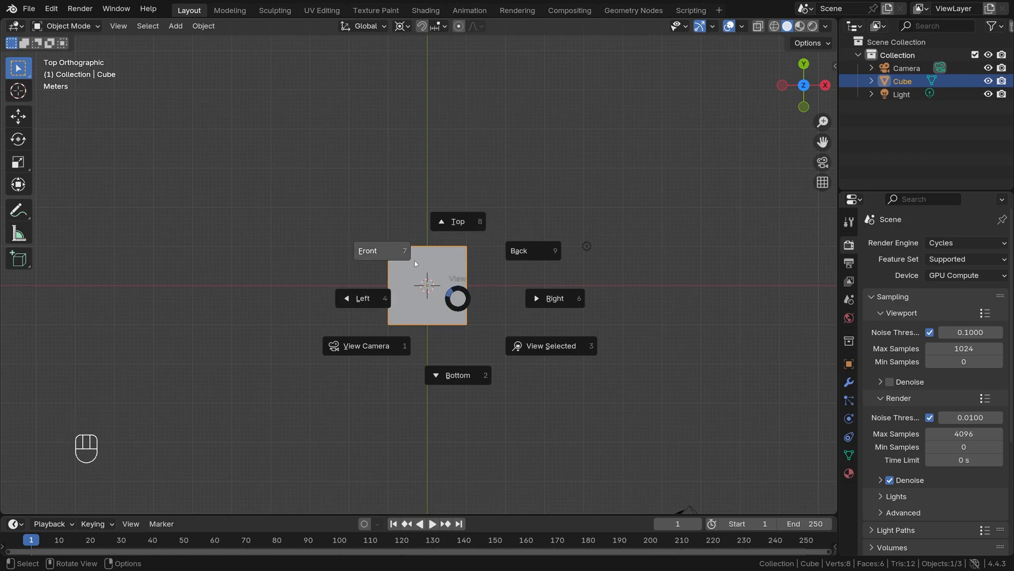
- Choose Back from the View pie menu to look at the cube from behind
left_click(533, 251)
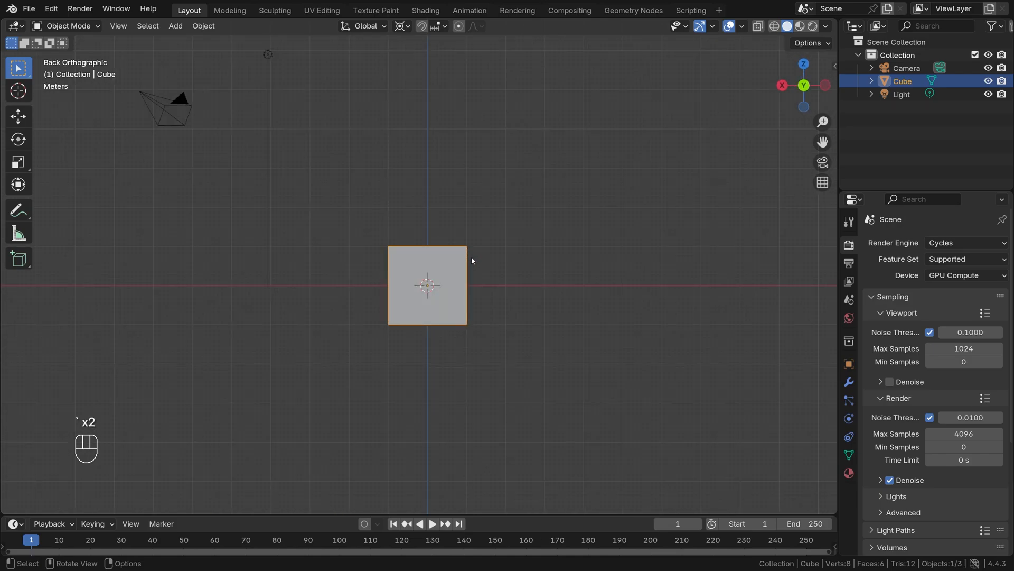